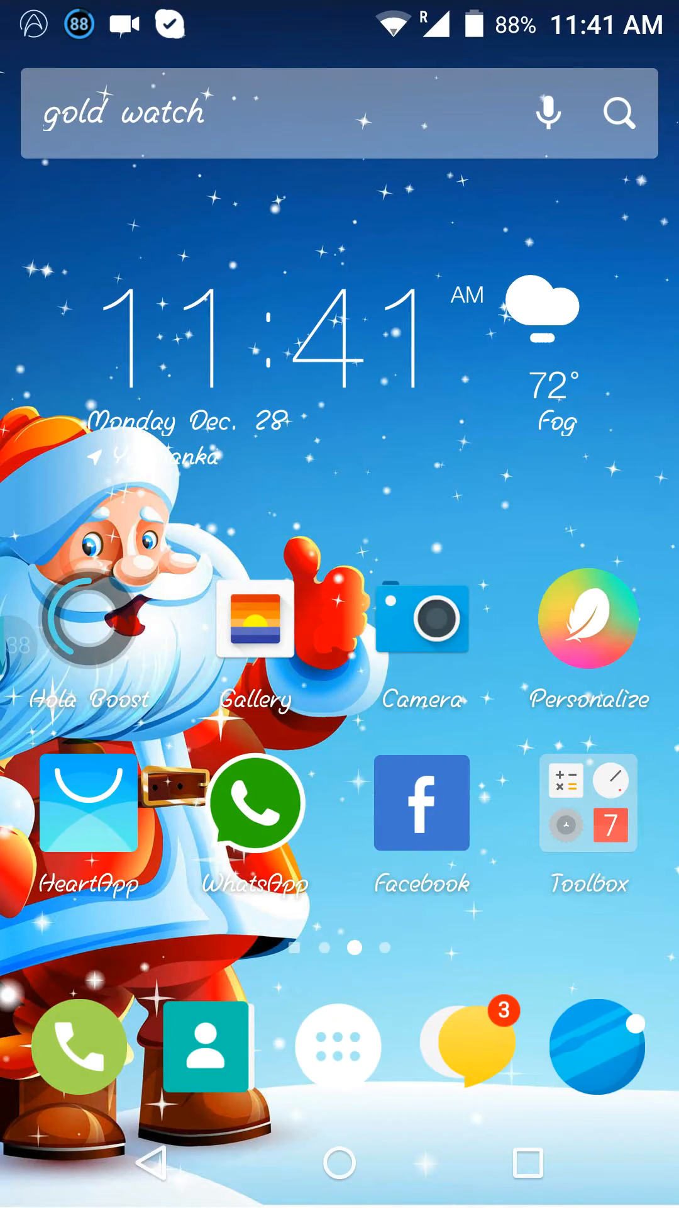
Scroll the launcher's app folders and open a link, bringing up the browser chooser suggesting Chrome.
scroll(left, 3)
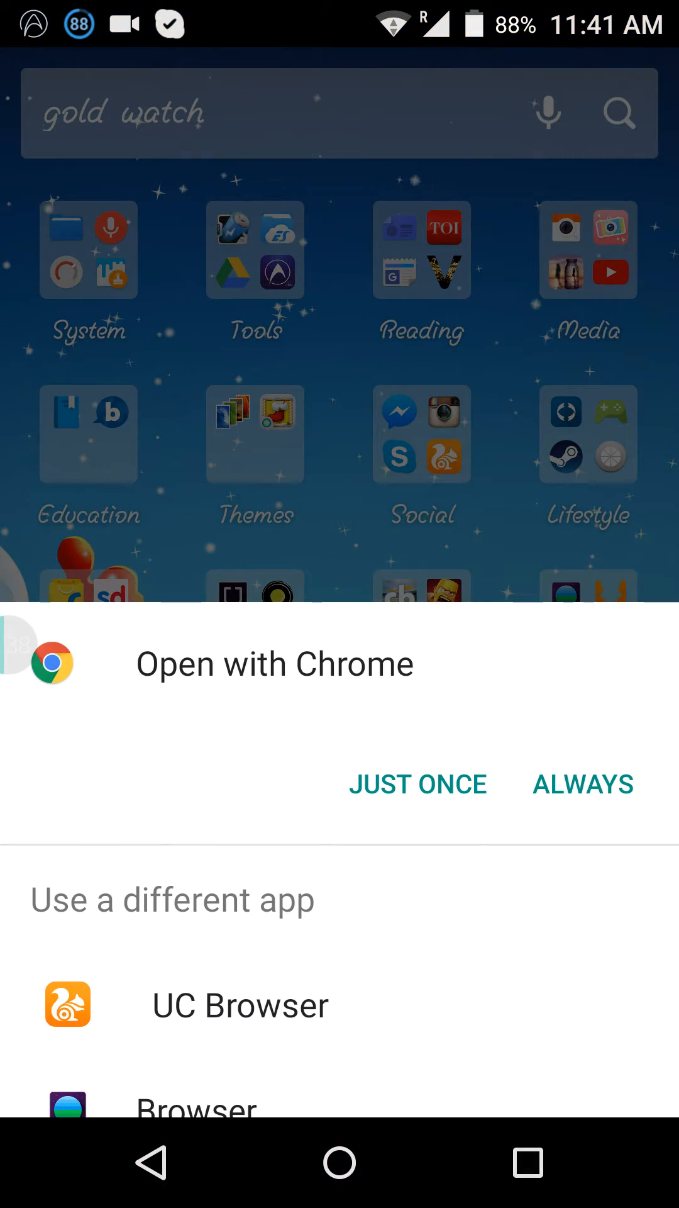
Open Chrome just once and search Google for 'kingroot apk' from the 'king' suggestion.
click(419, 783)
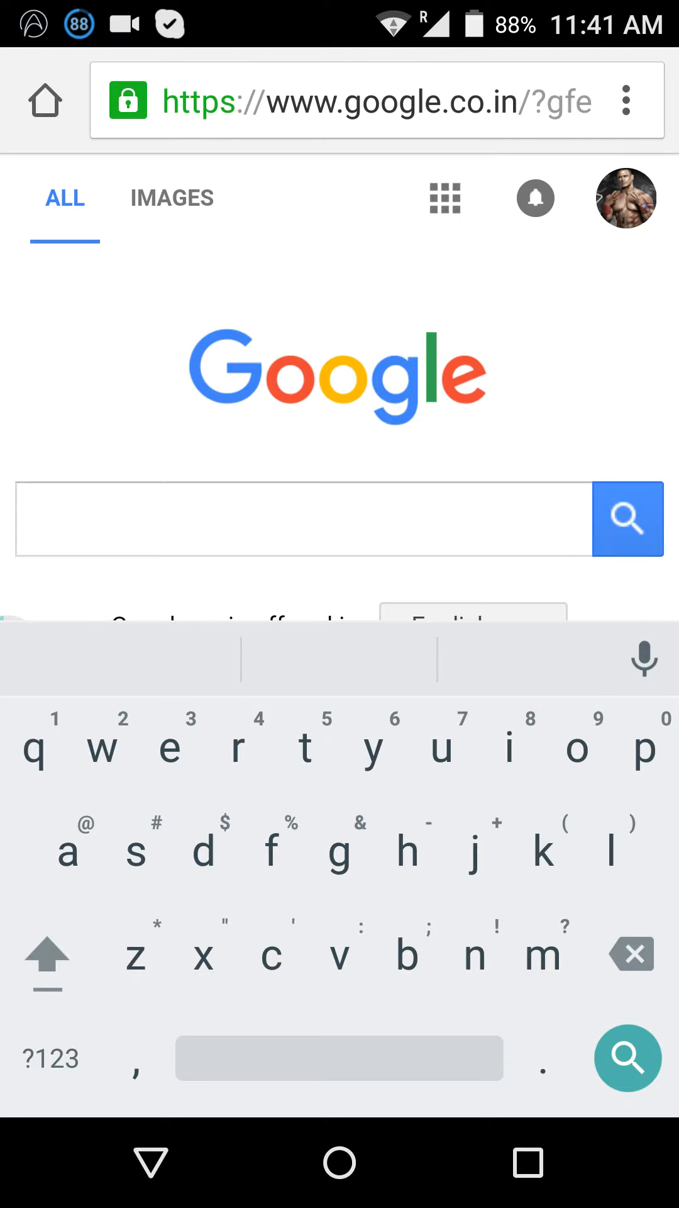
text(king)
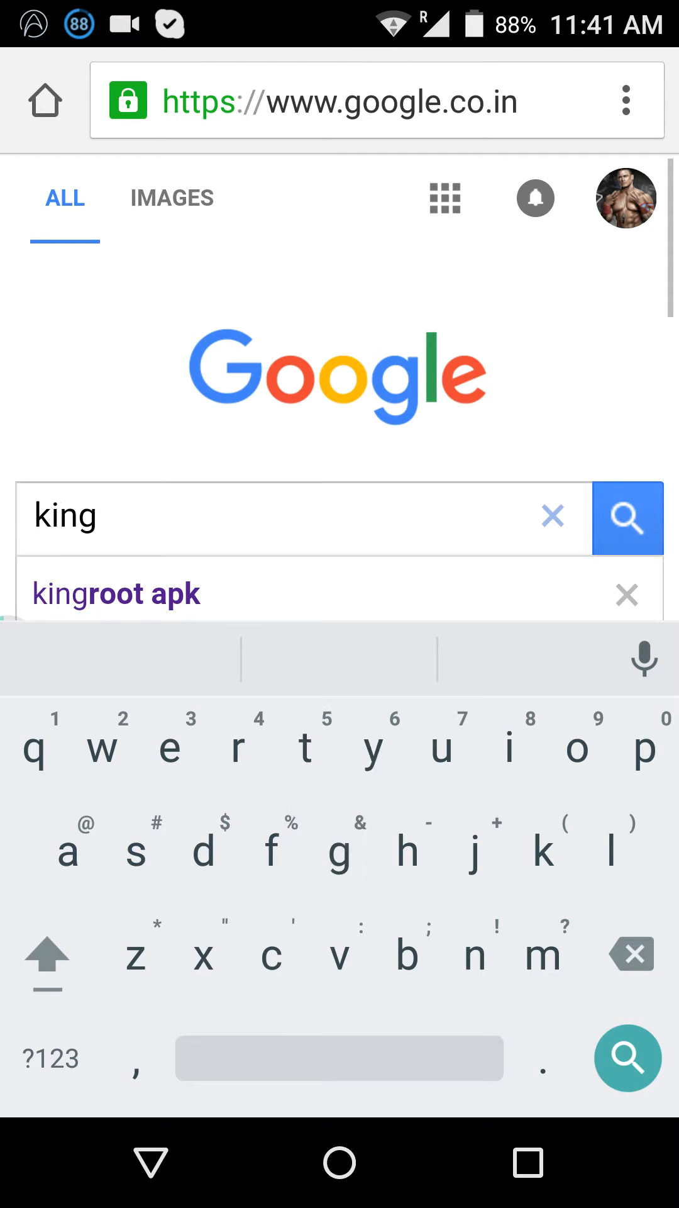
click(116, 593)
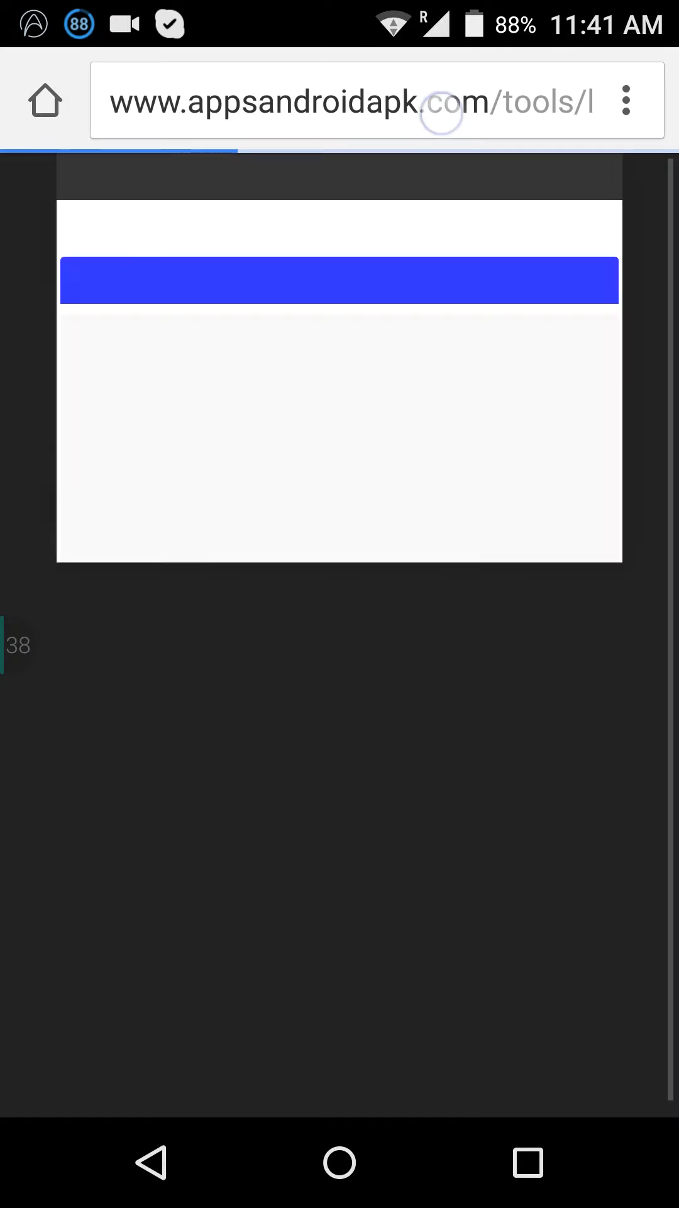
Open the Kingroot 4.6.2.1211 APK article and scroll to the 8.4 MB sendspace download.
click(347, 101)
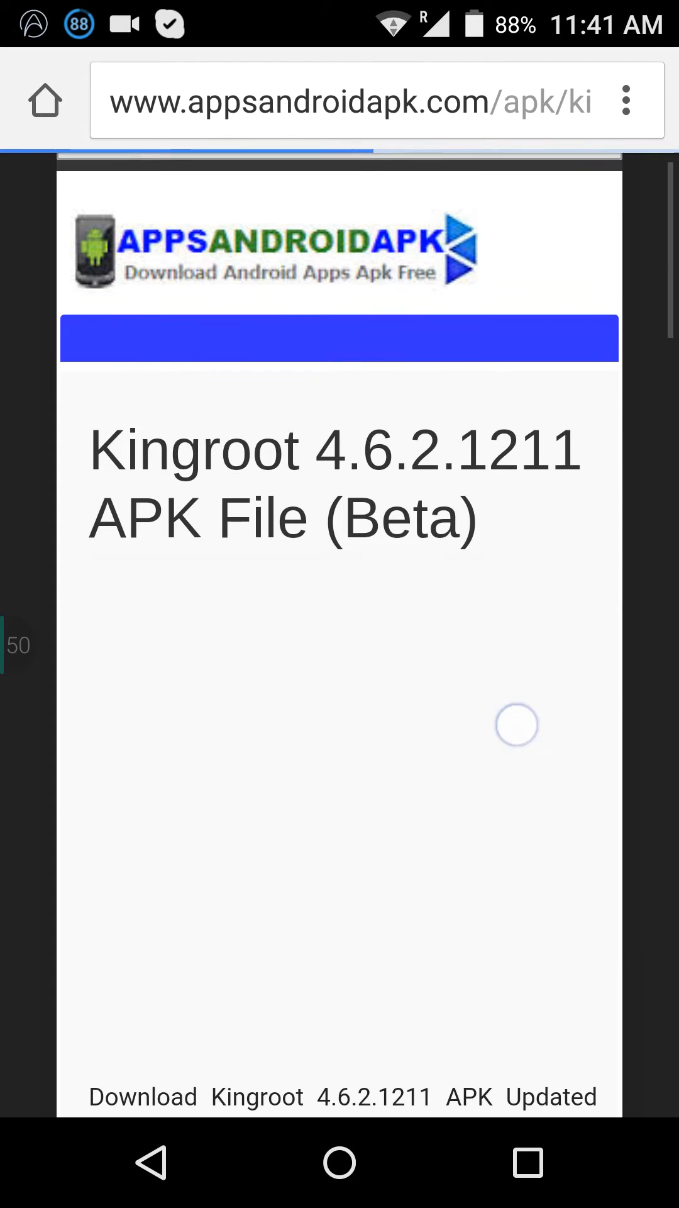
scroll(down, 3)
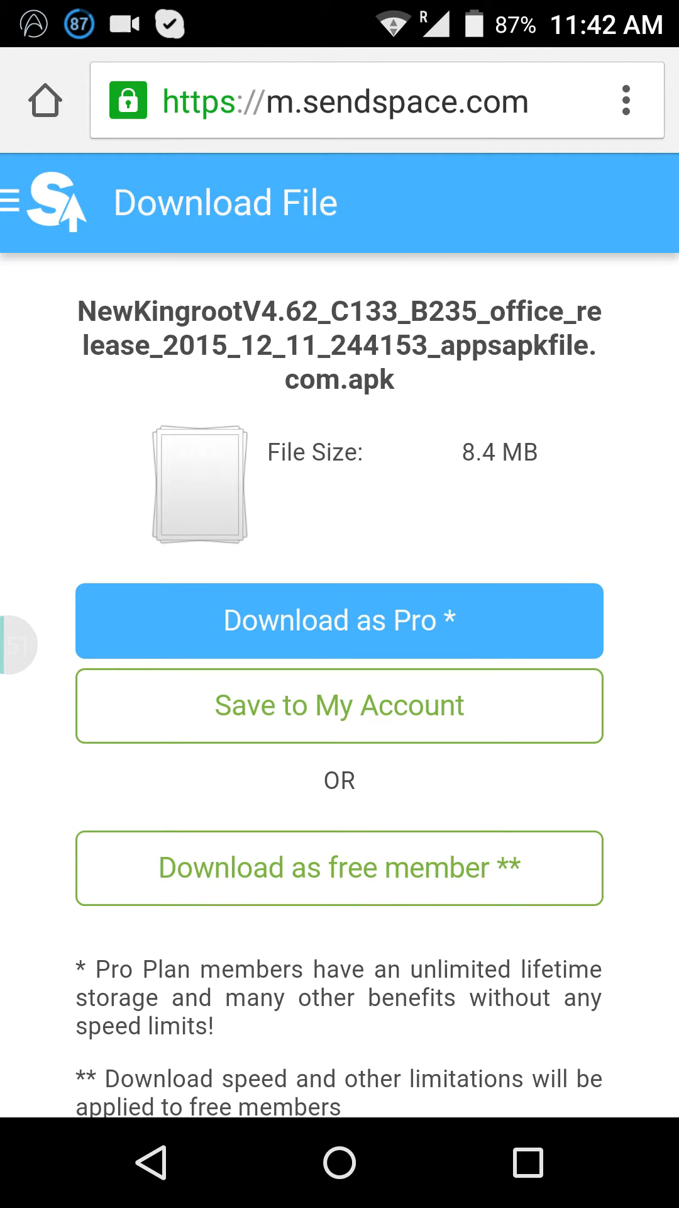
Leave Chrome through the recent apps overview for the alphabetical app drawer.
click(338, 868)
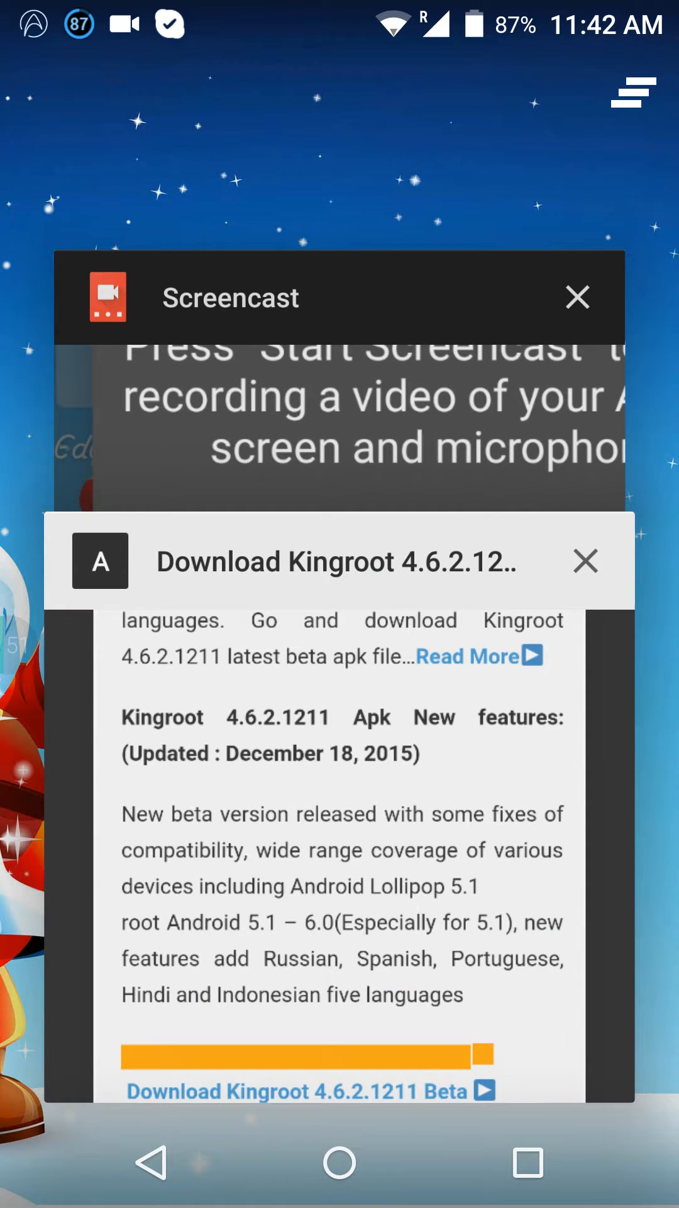
click(583, 561)
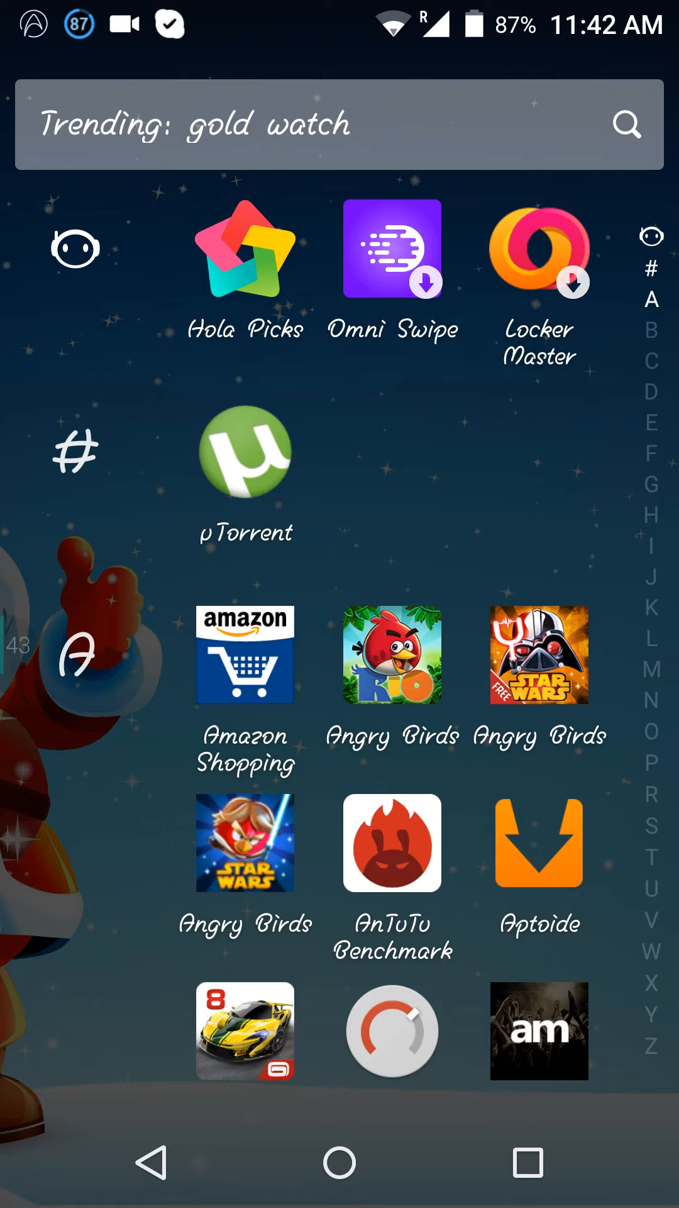
Open KingRoot, review its root permission records, and exit back to the app list.
scroll(down, 3)
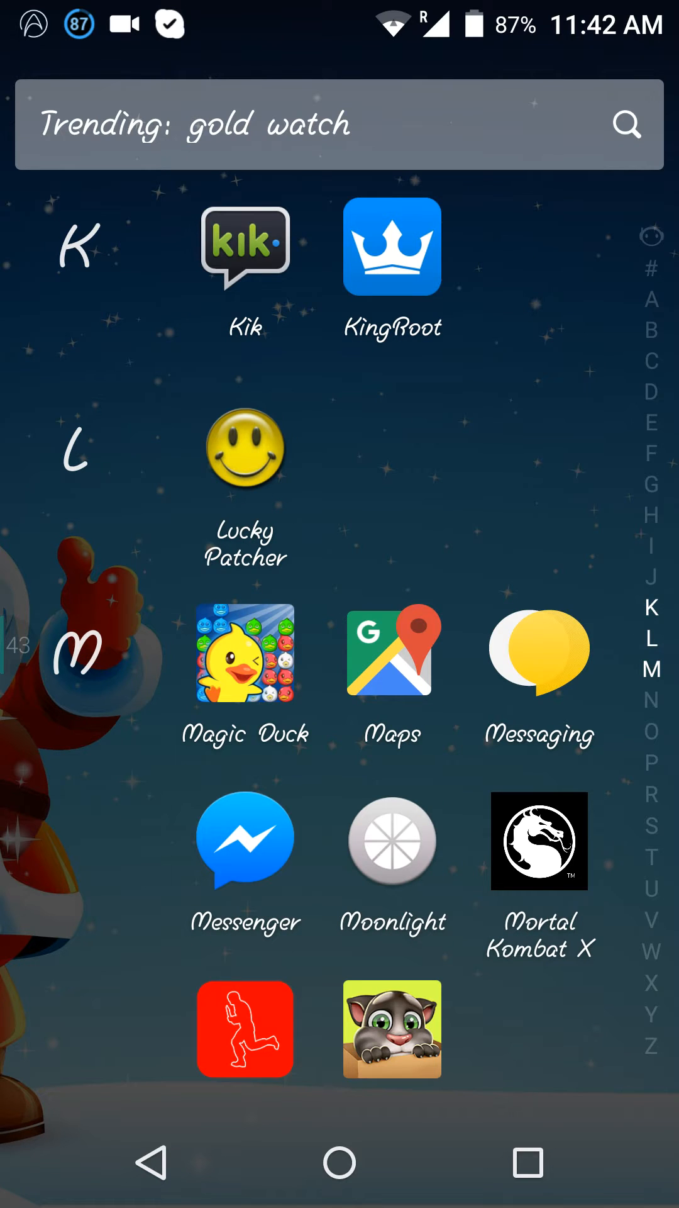
click(392, 247)
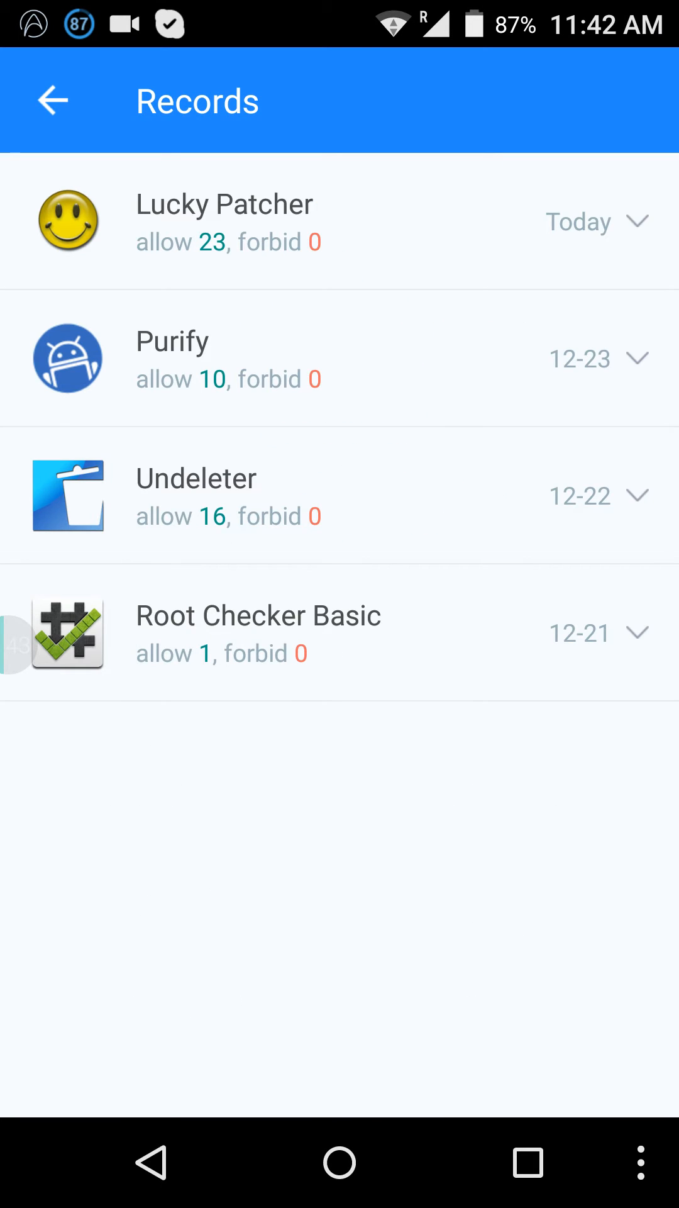
click(110, 120)
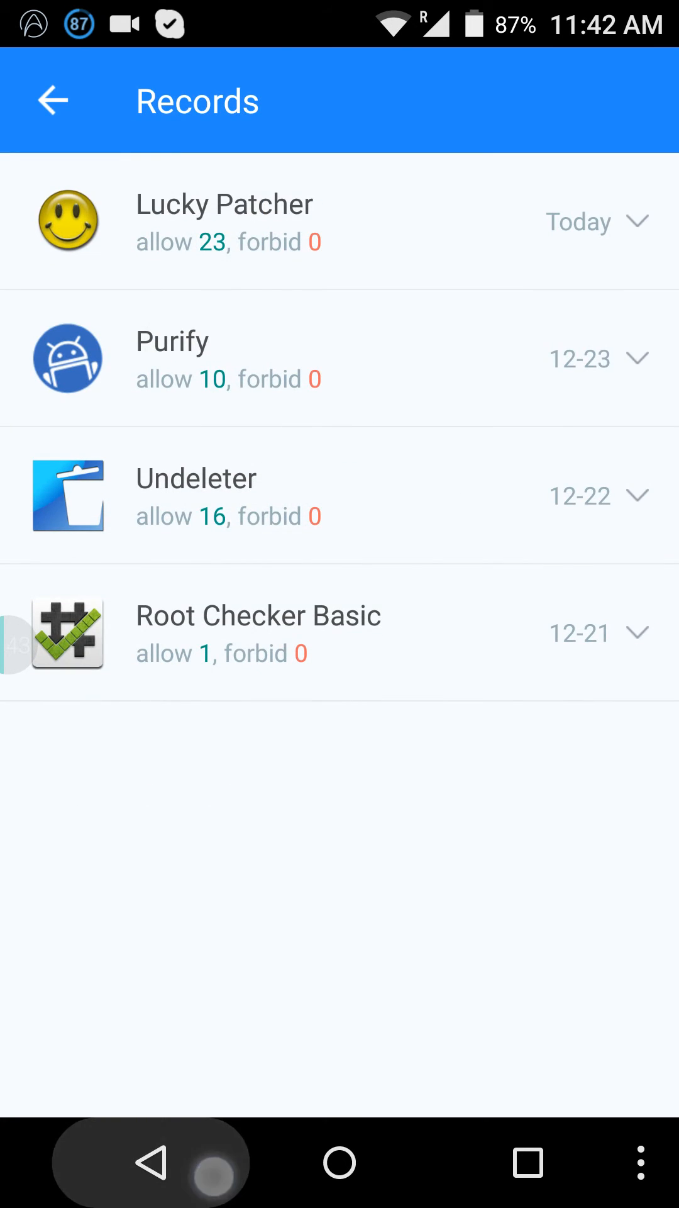
click(54, 100)
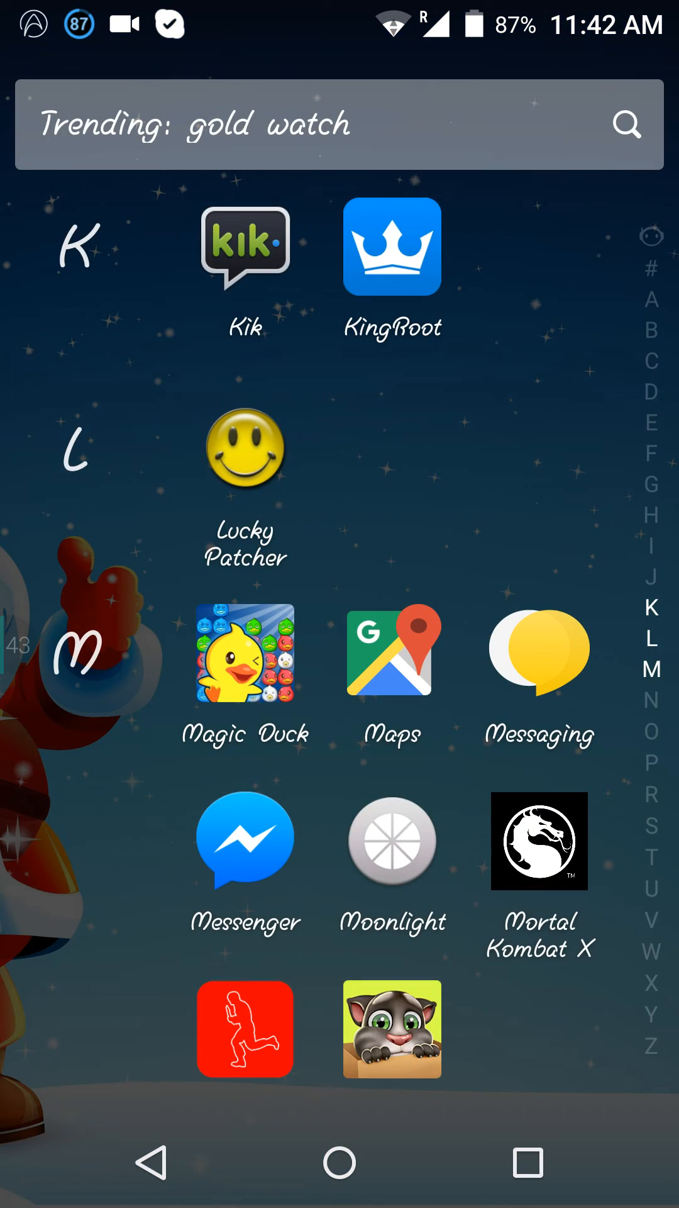
Launch Root Checker from the R apps and start verifying root access.
click(339, 1163)
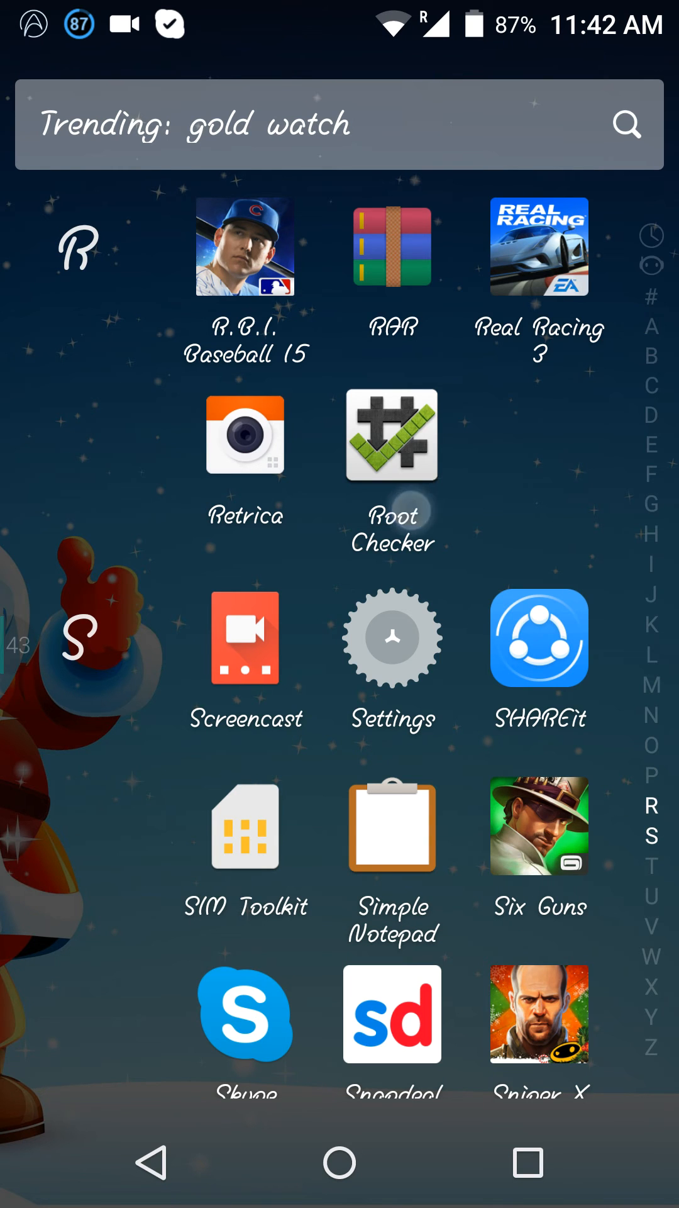
click(391, 436)
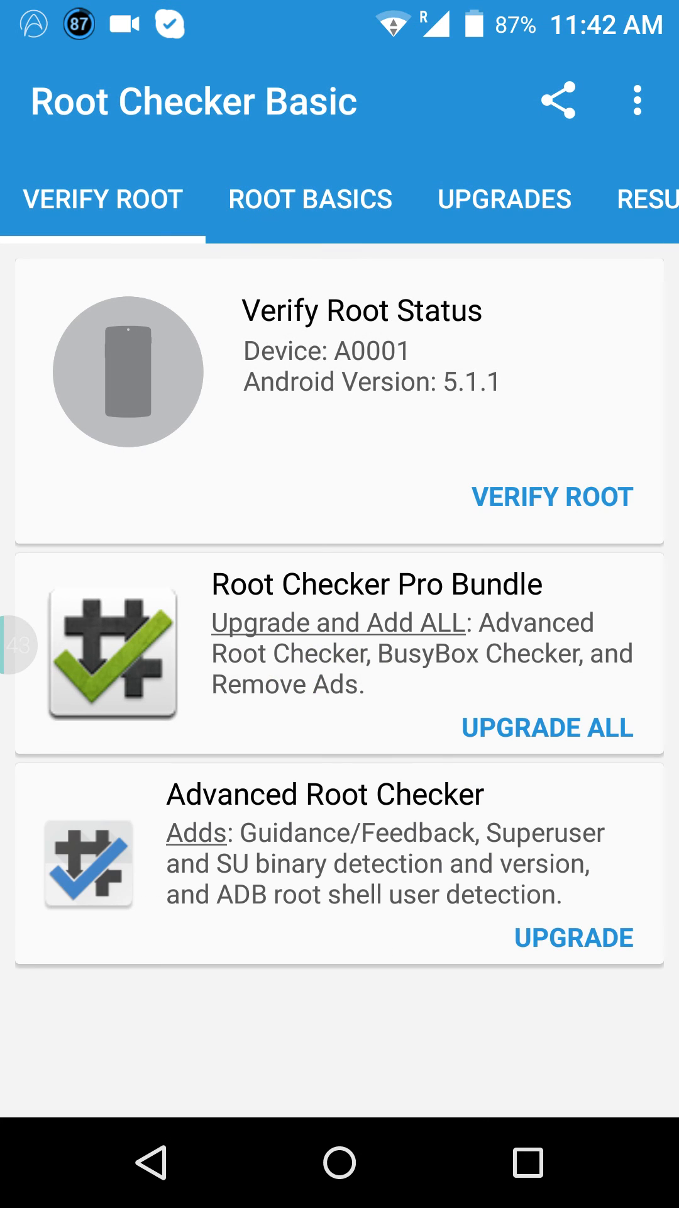
click(551, 495)
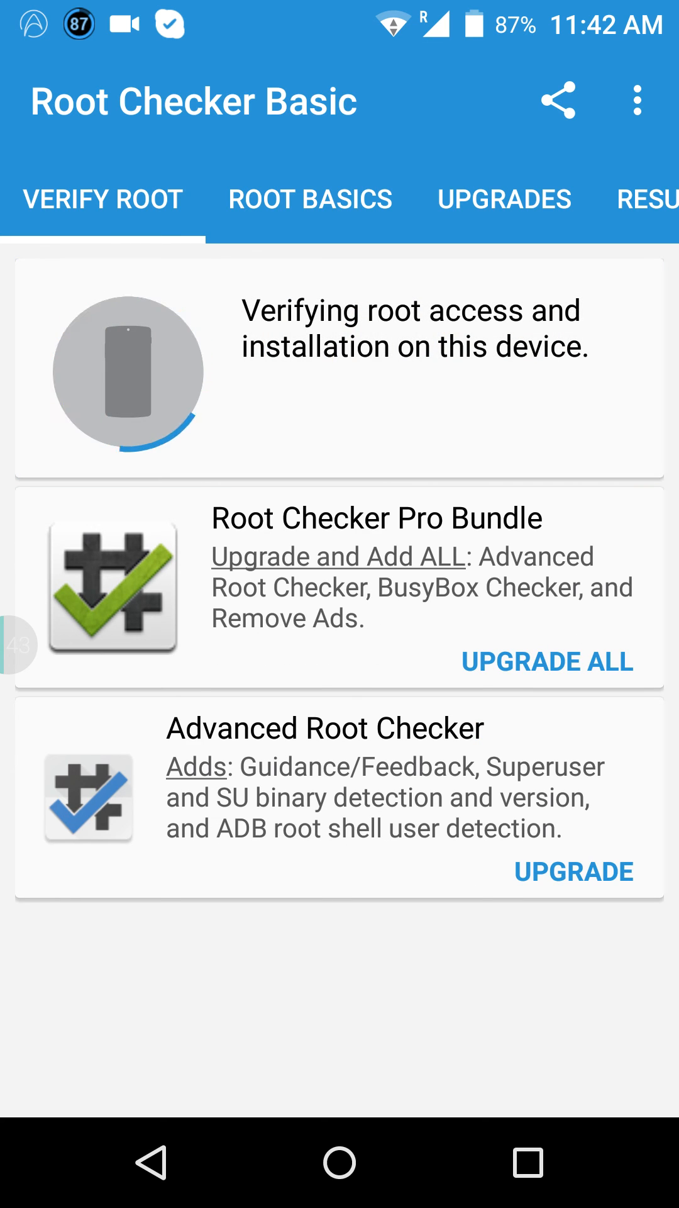